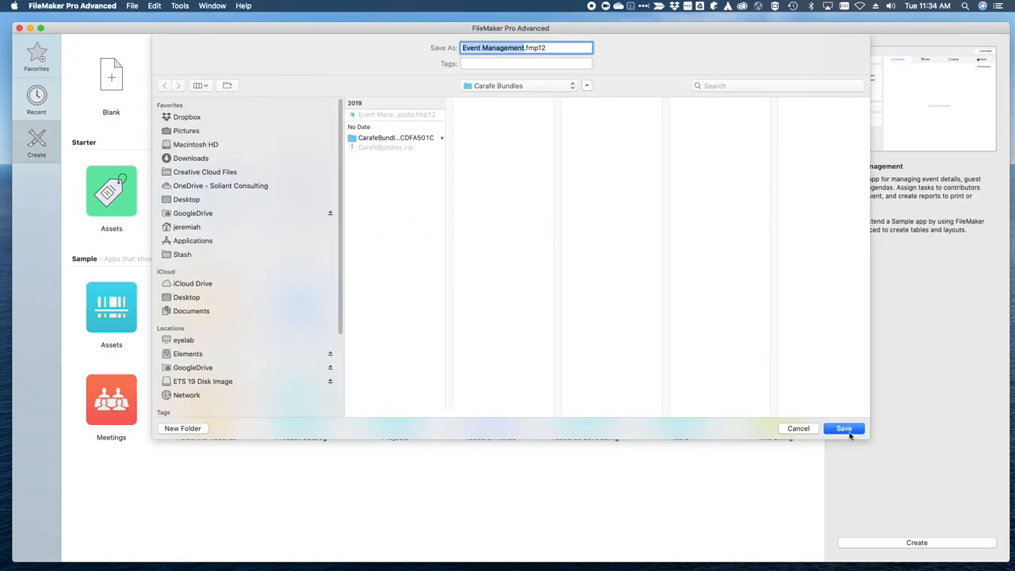
Save the file and add a fifth 'Sales' navigation tab that performs a script.
click(844, 428)
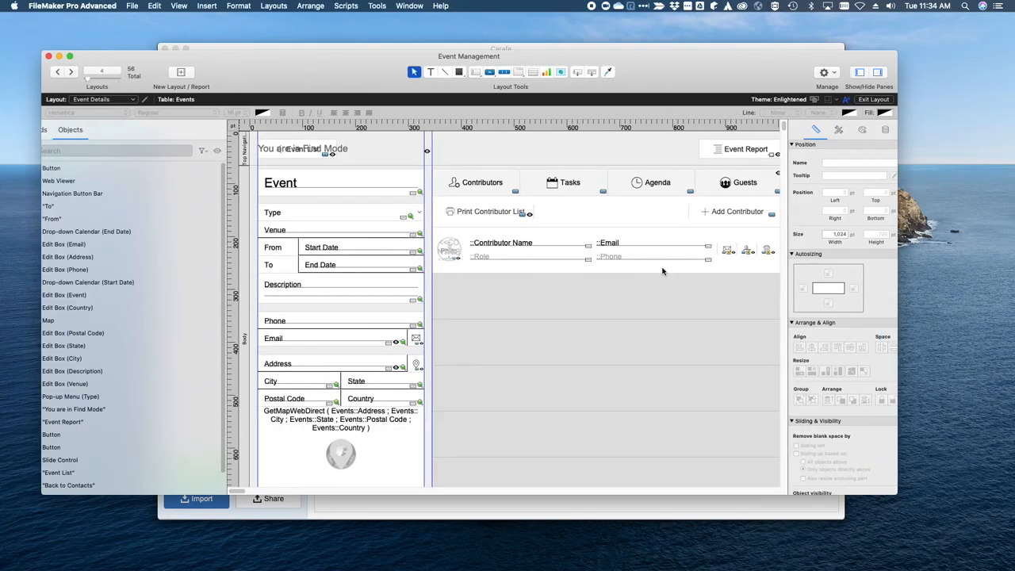
click(743, 182)
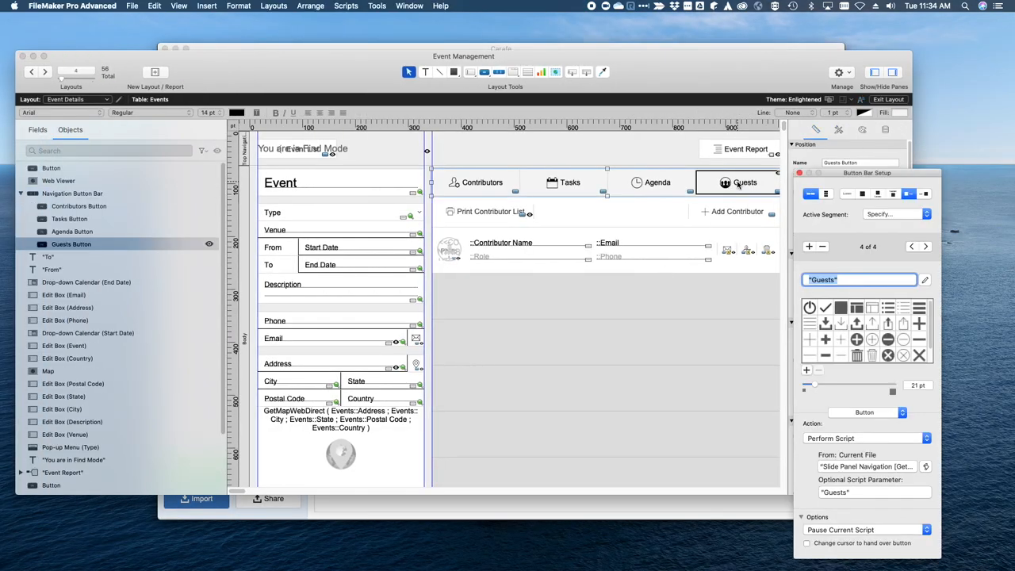
click(808, 245)
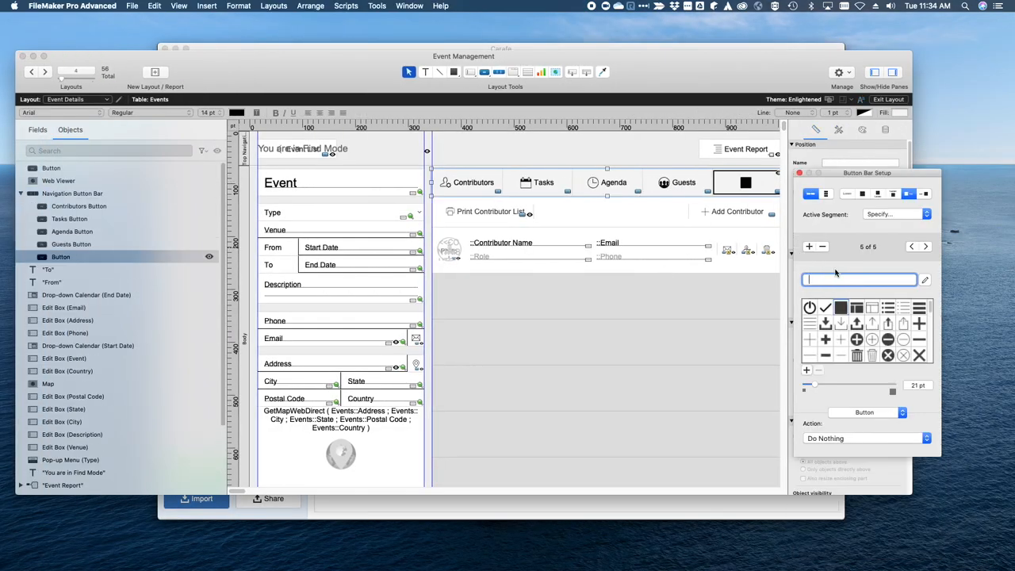
text(Sales")
click(860, 163)
text(Sales Button)
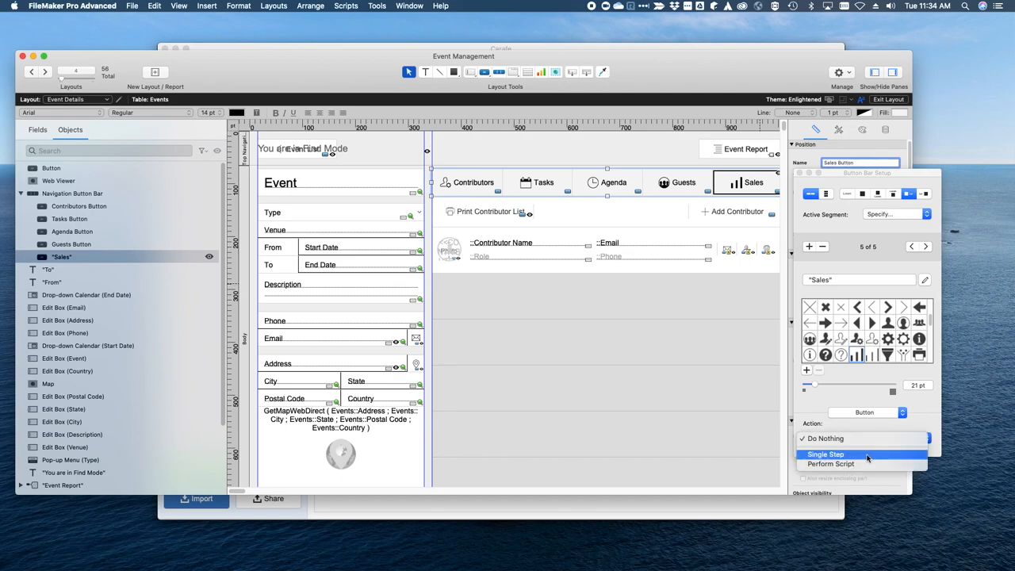
click(830, 463)
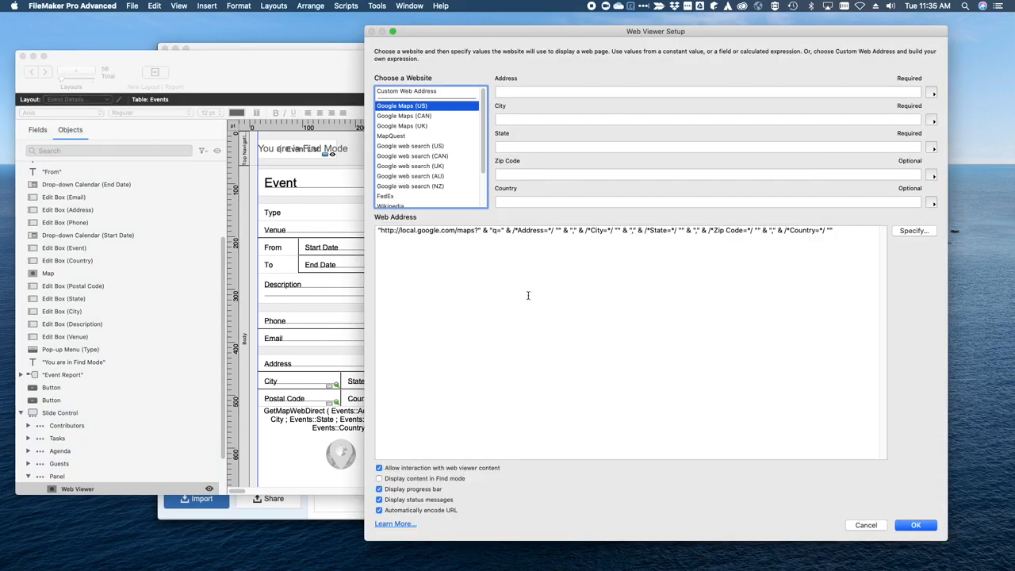
Place a blank custom-address web viewer sized to fill the Sales panel.
click(407, 90)
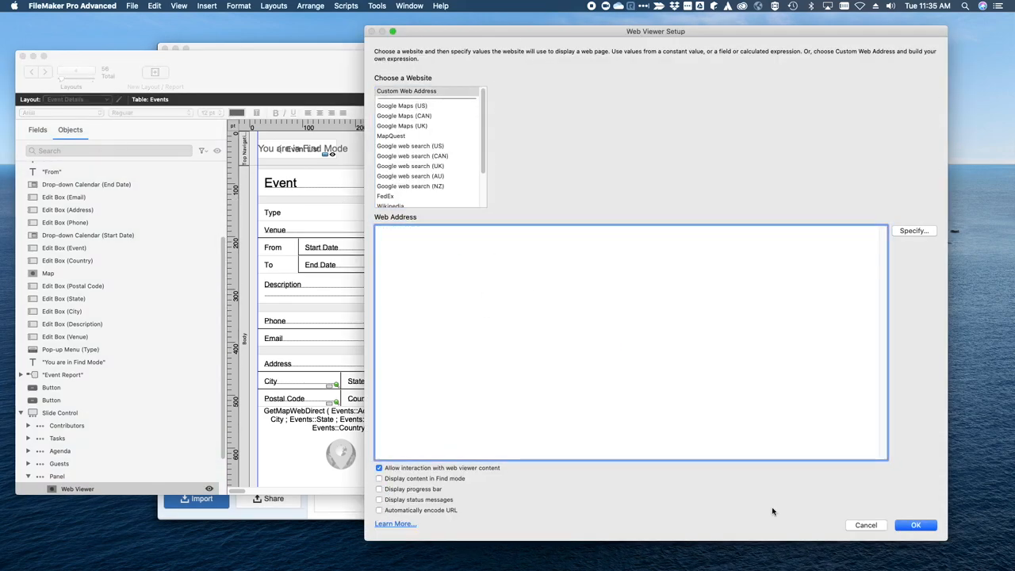
click(915, 525)
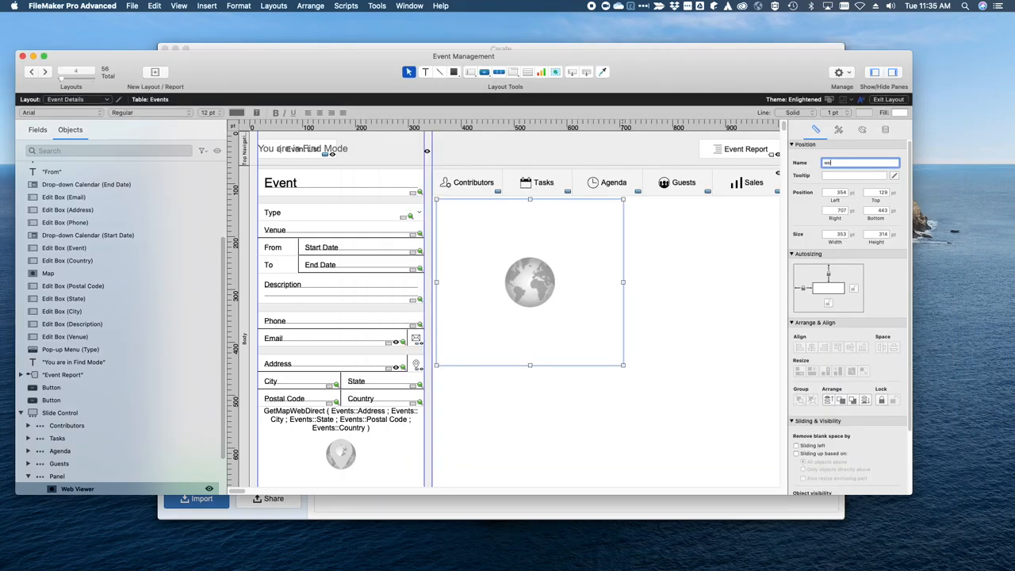
drag(622, 365, 680, 388)
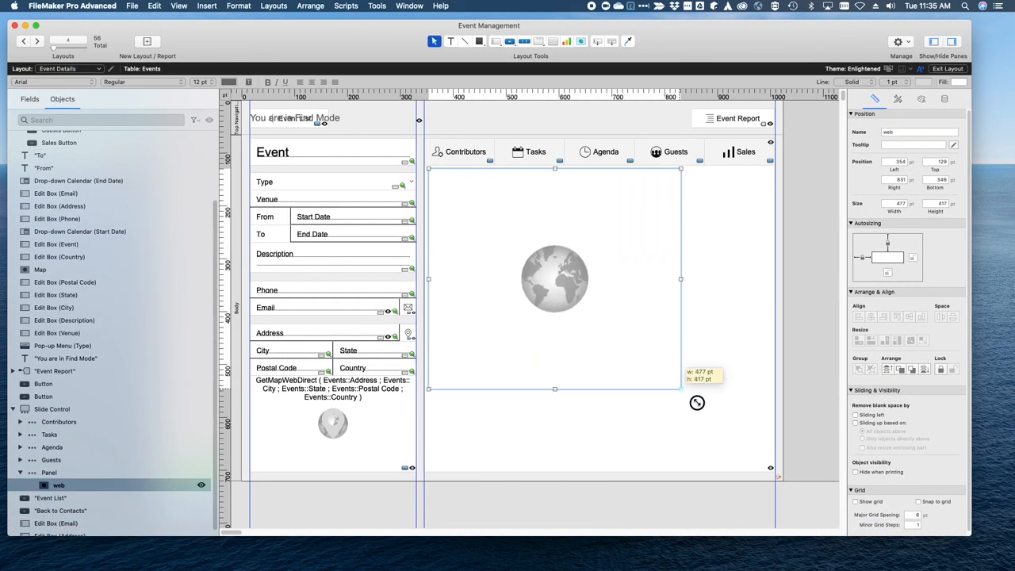
drag(681, 389, 772, 476)
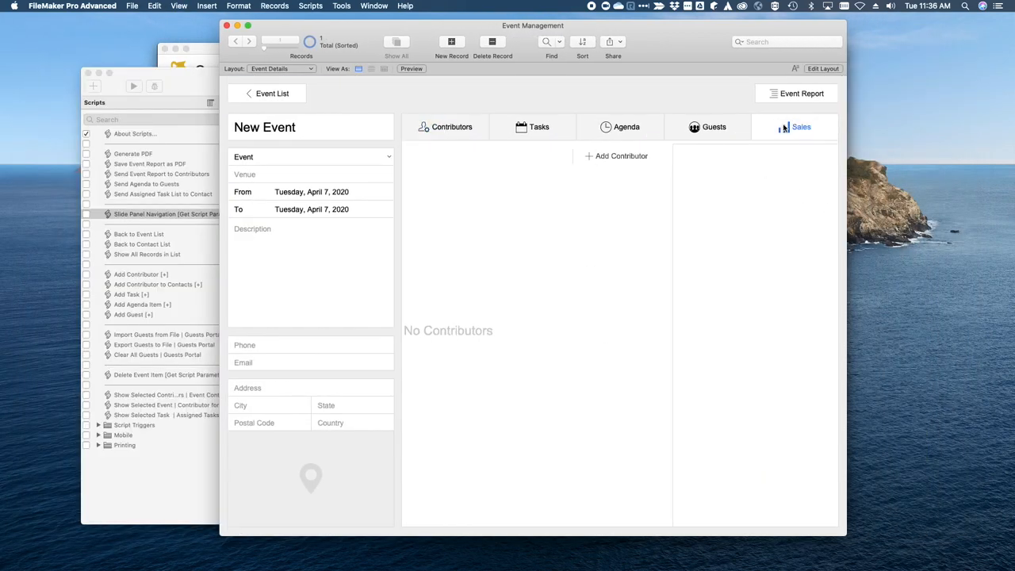
Add If [ Get ( ScriptParameter ) = "Sales" ] to Slide Panel Navigation.
double_click(176, 214)
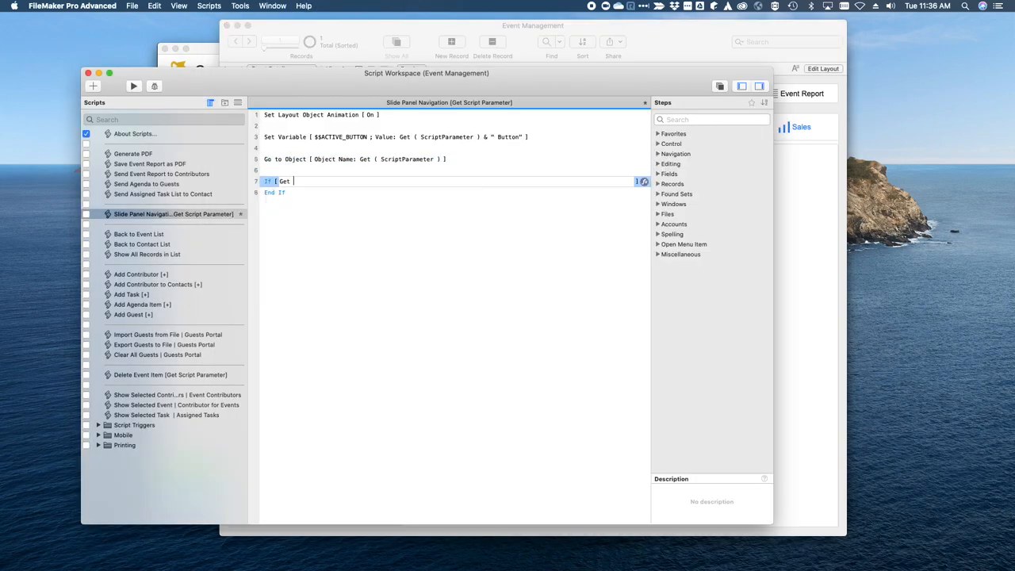
text(( ScriptParameter ))
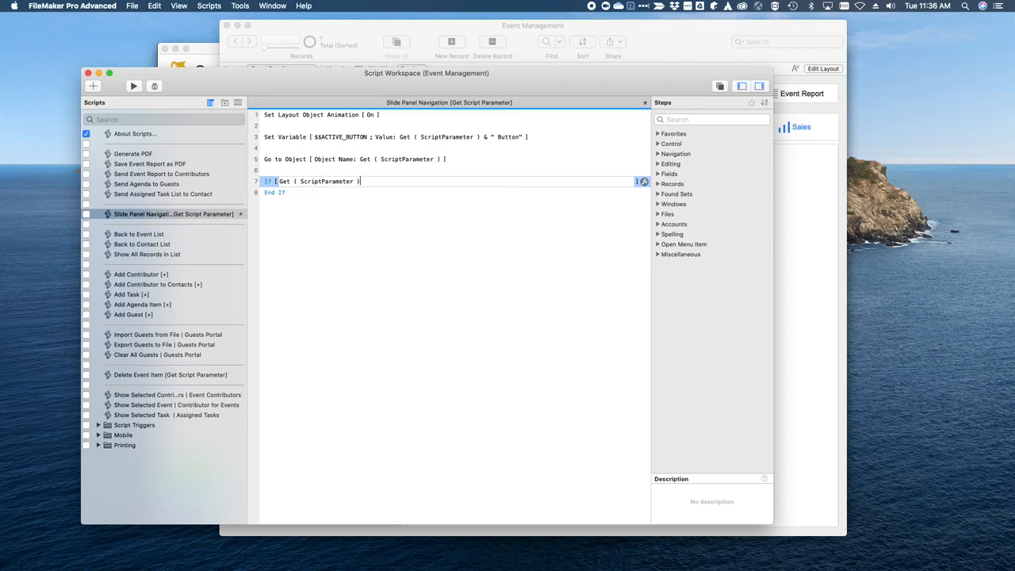
text(= "Sales)
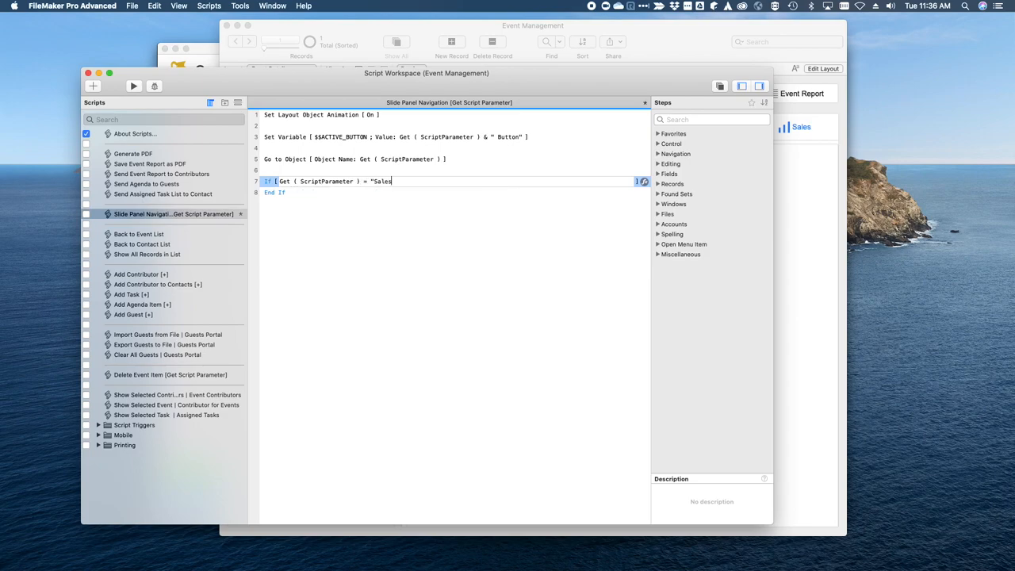
key(Return)
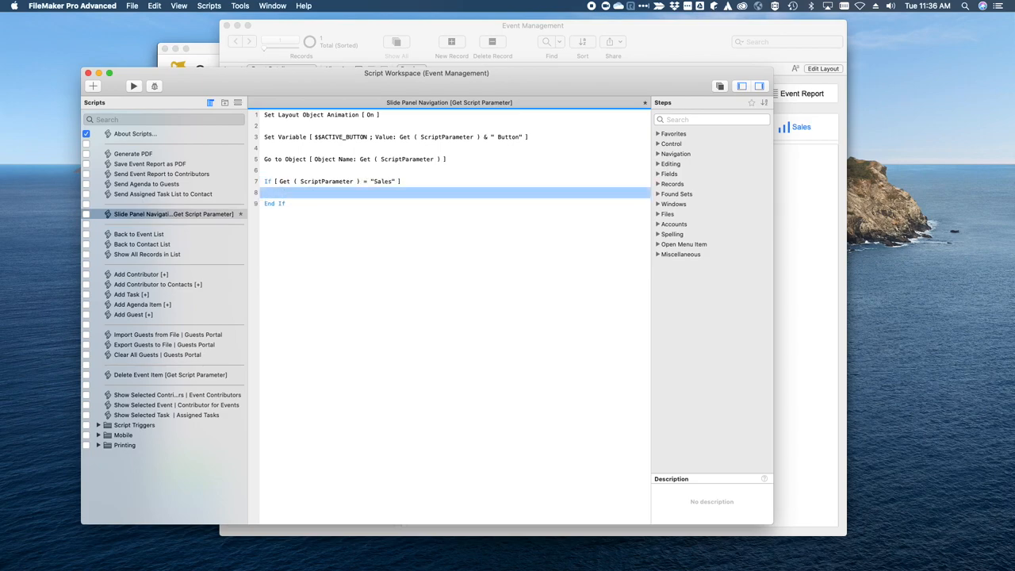
click(272, 6)
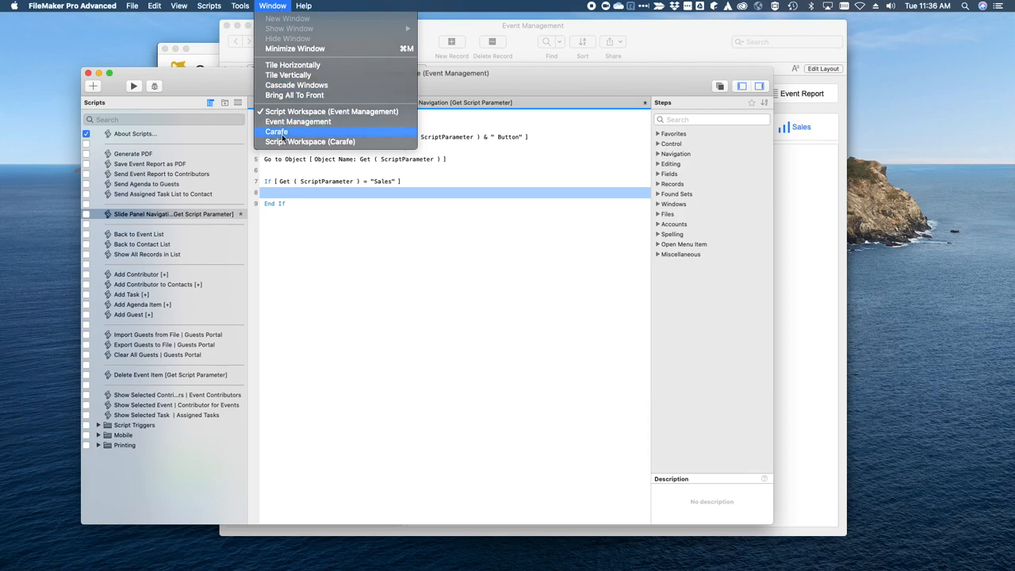
Copy Carafe's standard Sankey v1.0.0 loader script from the deployment dialog.
click(276, 131)
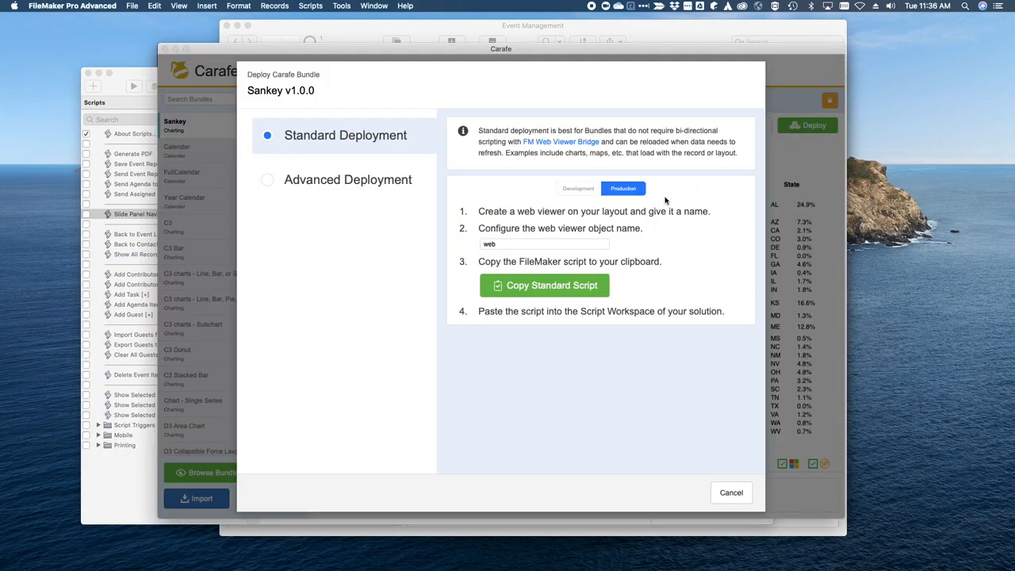
click(543, 284)
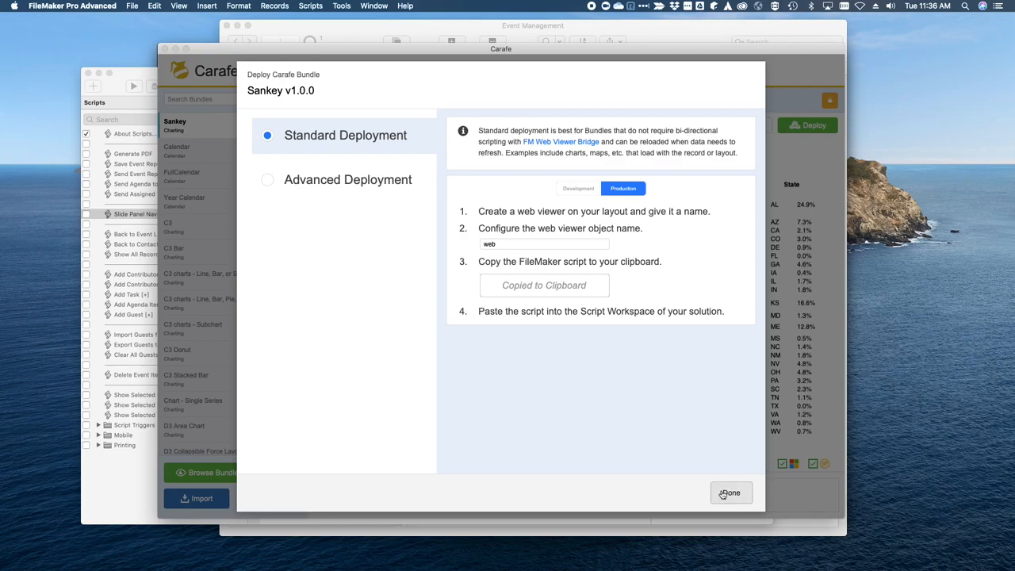
click(729, 492)
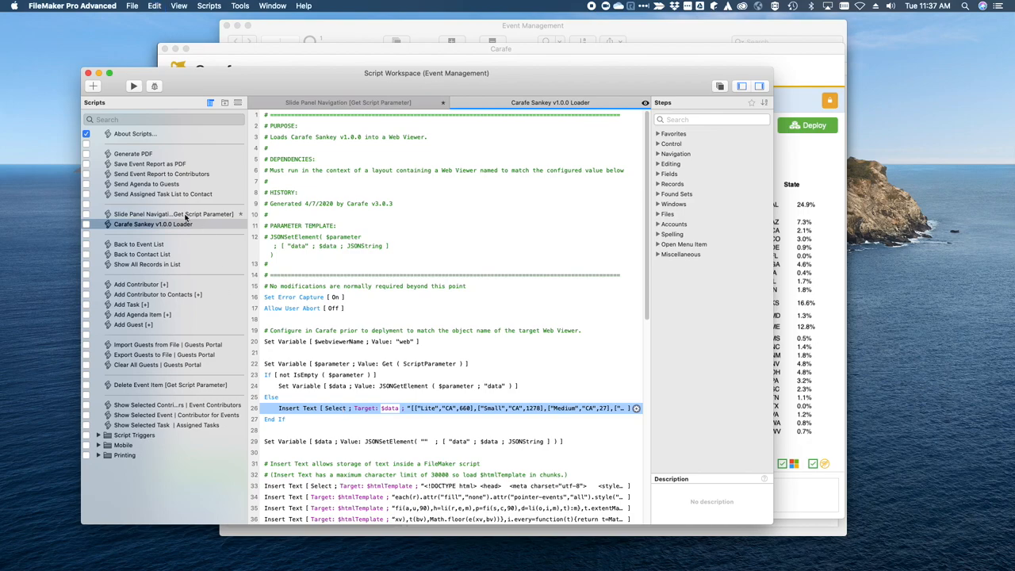
Copy the parameter template calculation from the Sankey loader script.
click(347, 103)
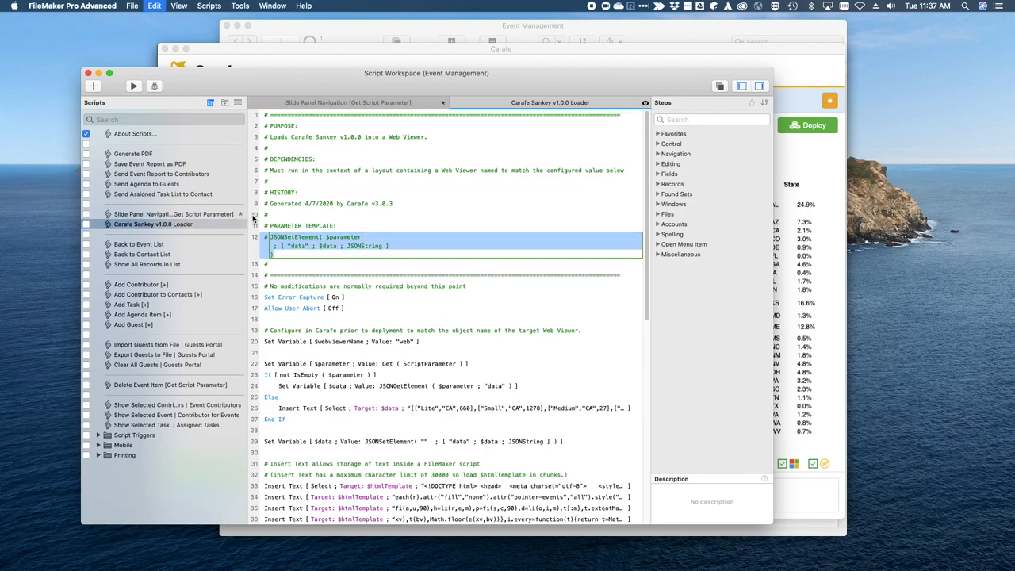
click(347, 102)
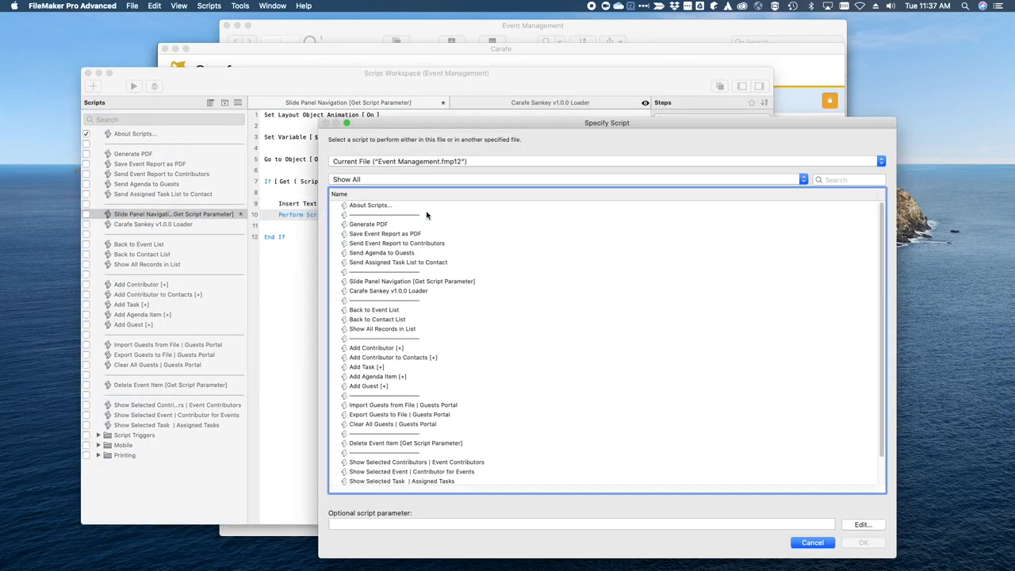
Target Carafe Sankey v1.0.0 Loader with the sales data, then highlight Medium-channel flows.
click(388, 290)
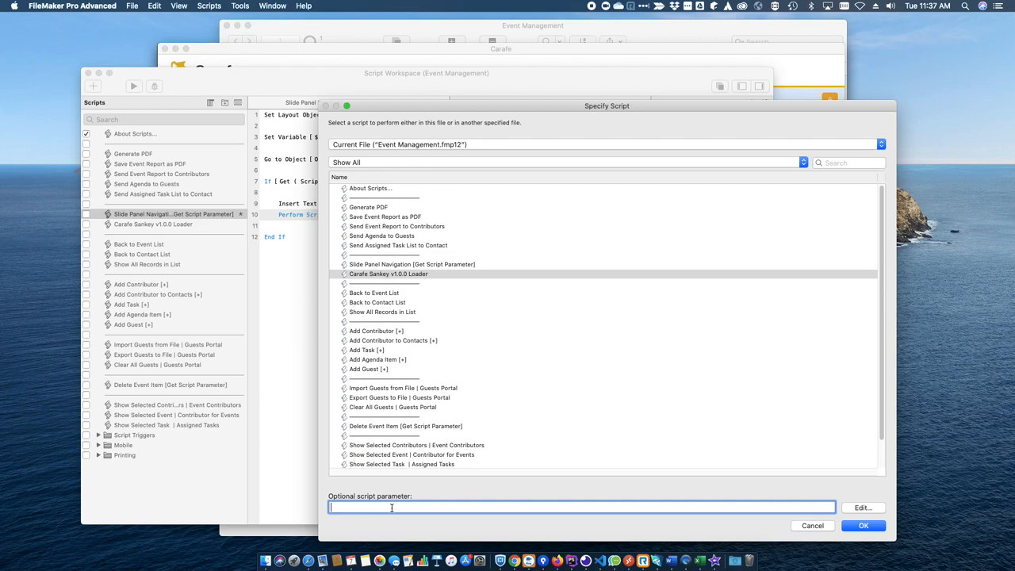
click(863, 508)
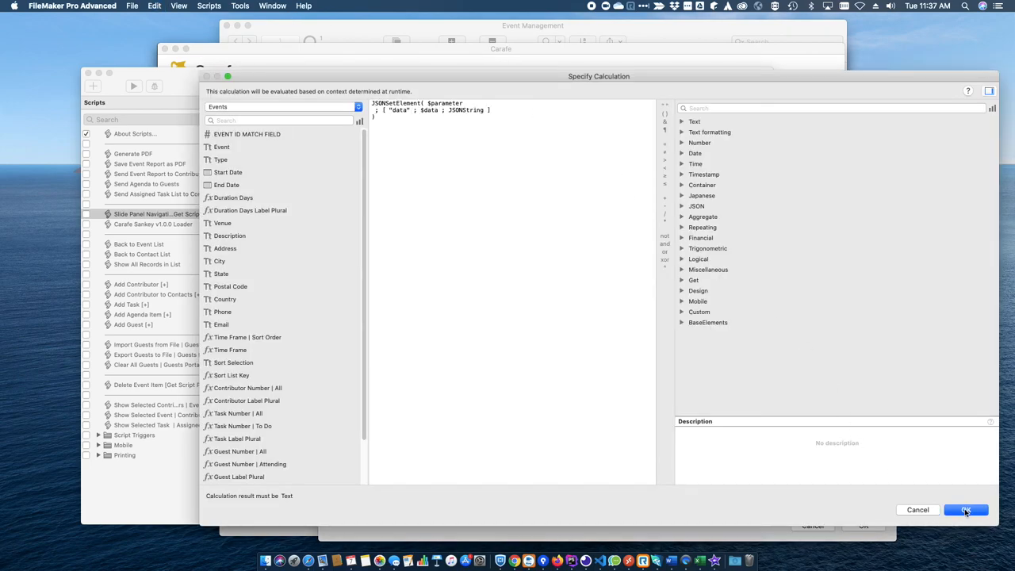
click(964, 510)
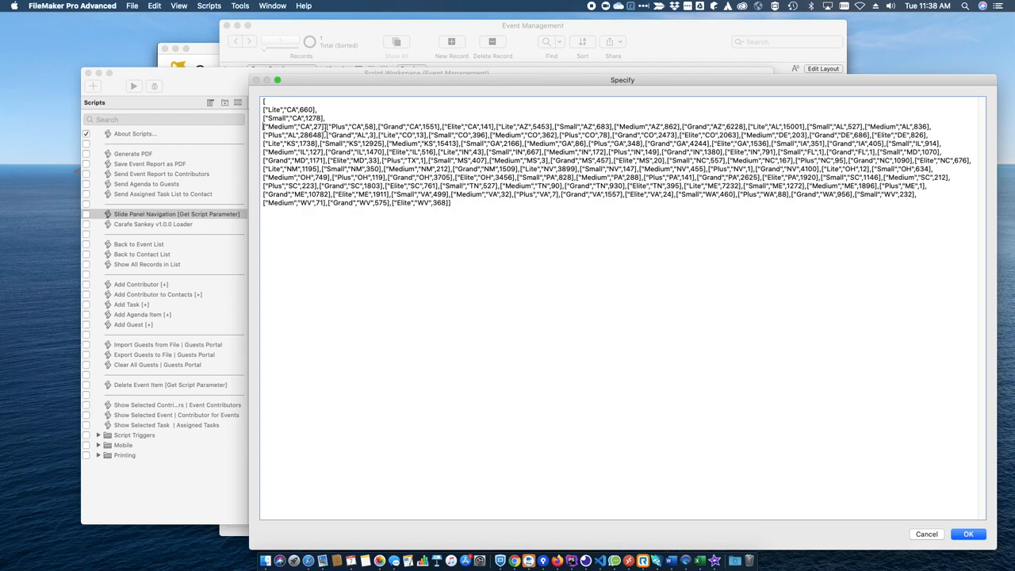
click(968, 534)
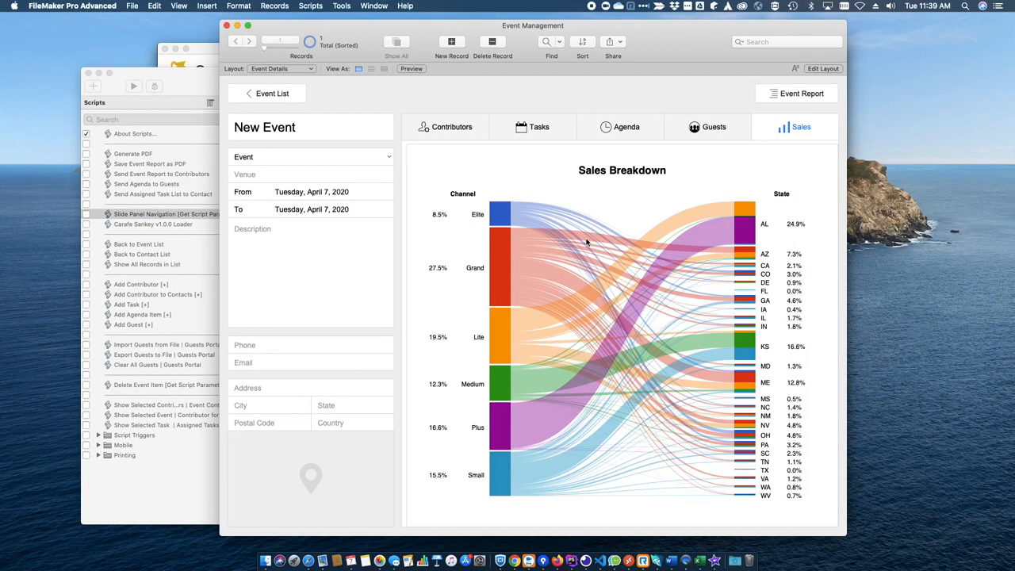
click(499, 383)
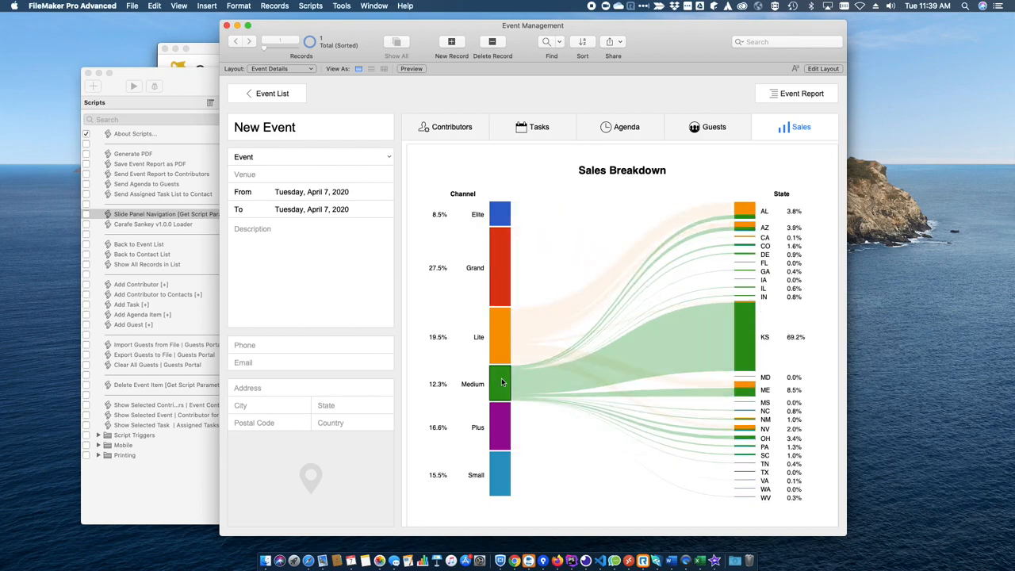